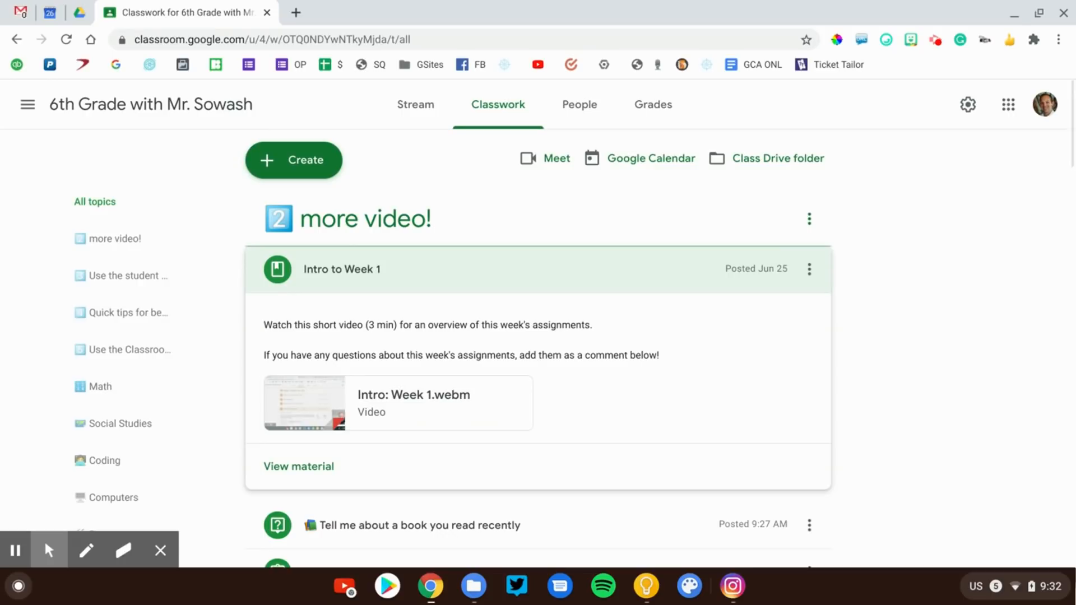
- Open the 'Intro: Week 1.webm' video attachment from the Intro to Week 1 material
left_click(413, 402)
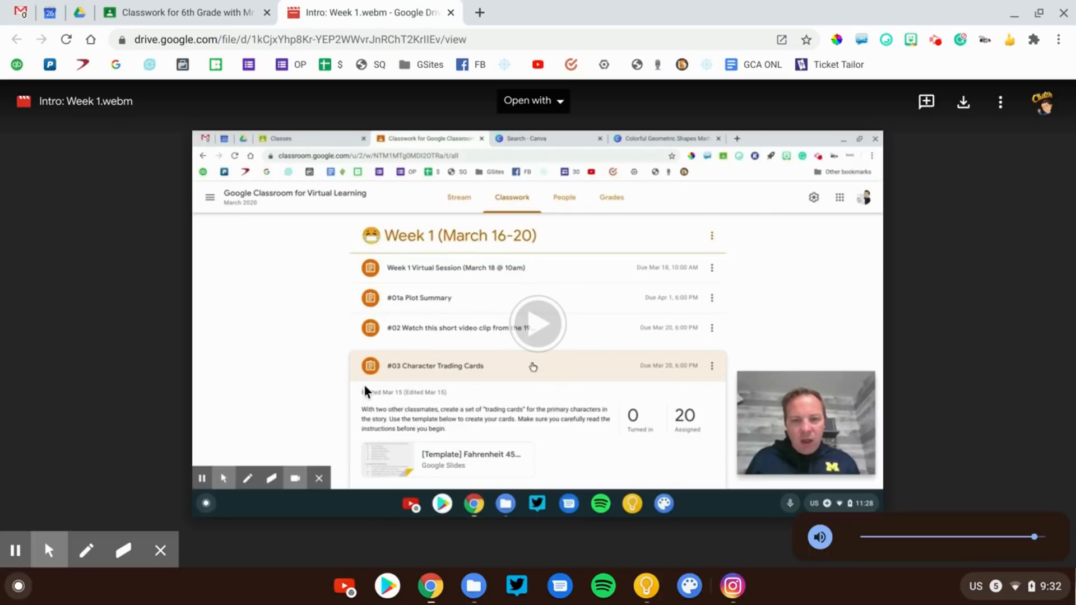
left_click(537, 322)
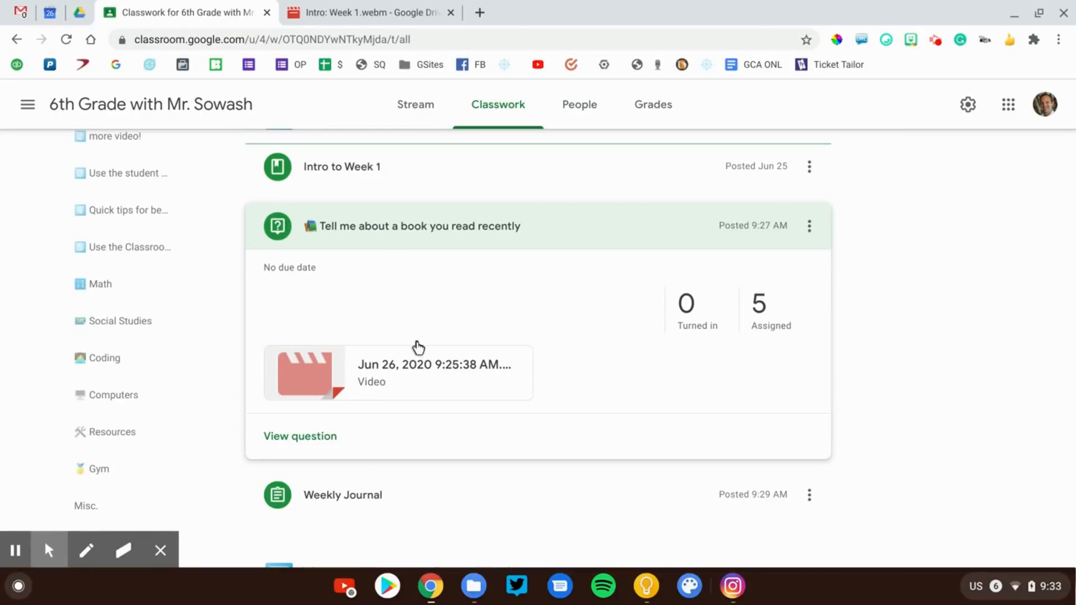
- Open the video attached to the 'Tell me about a book you read recently' question
left_click(398, 372)
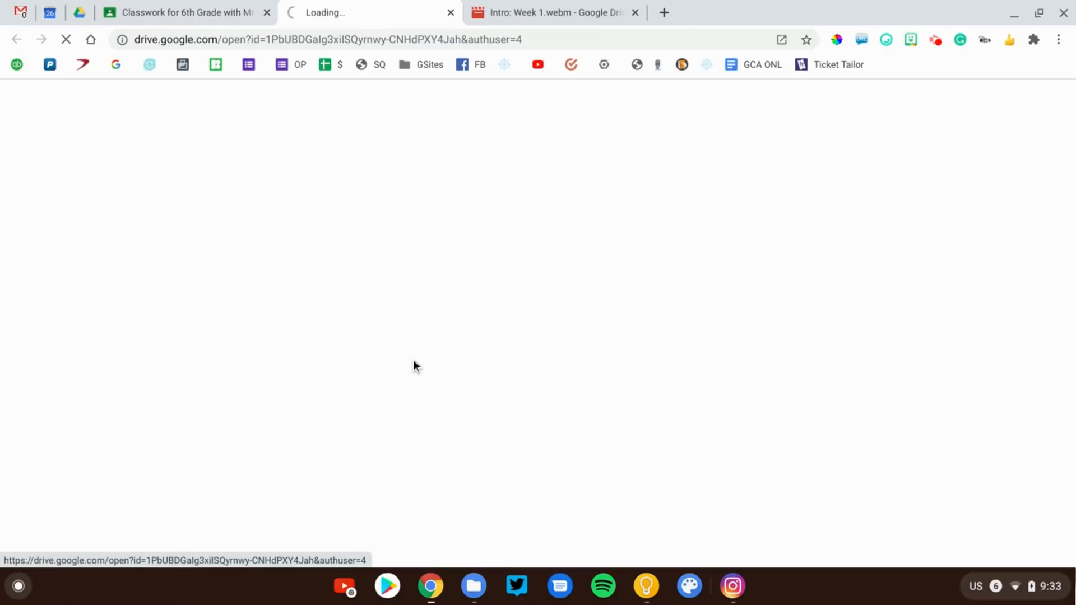